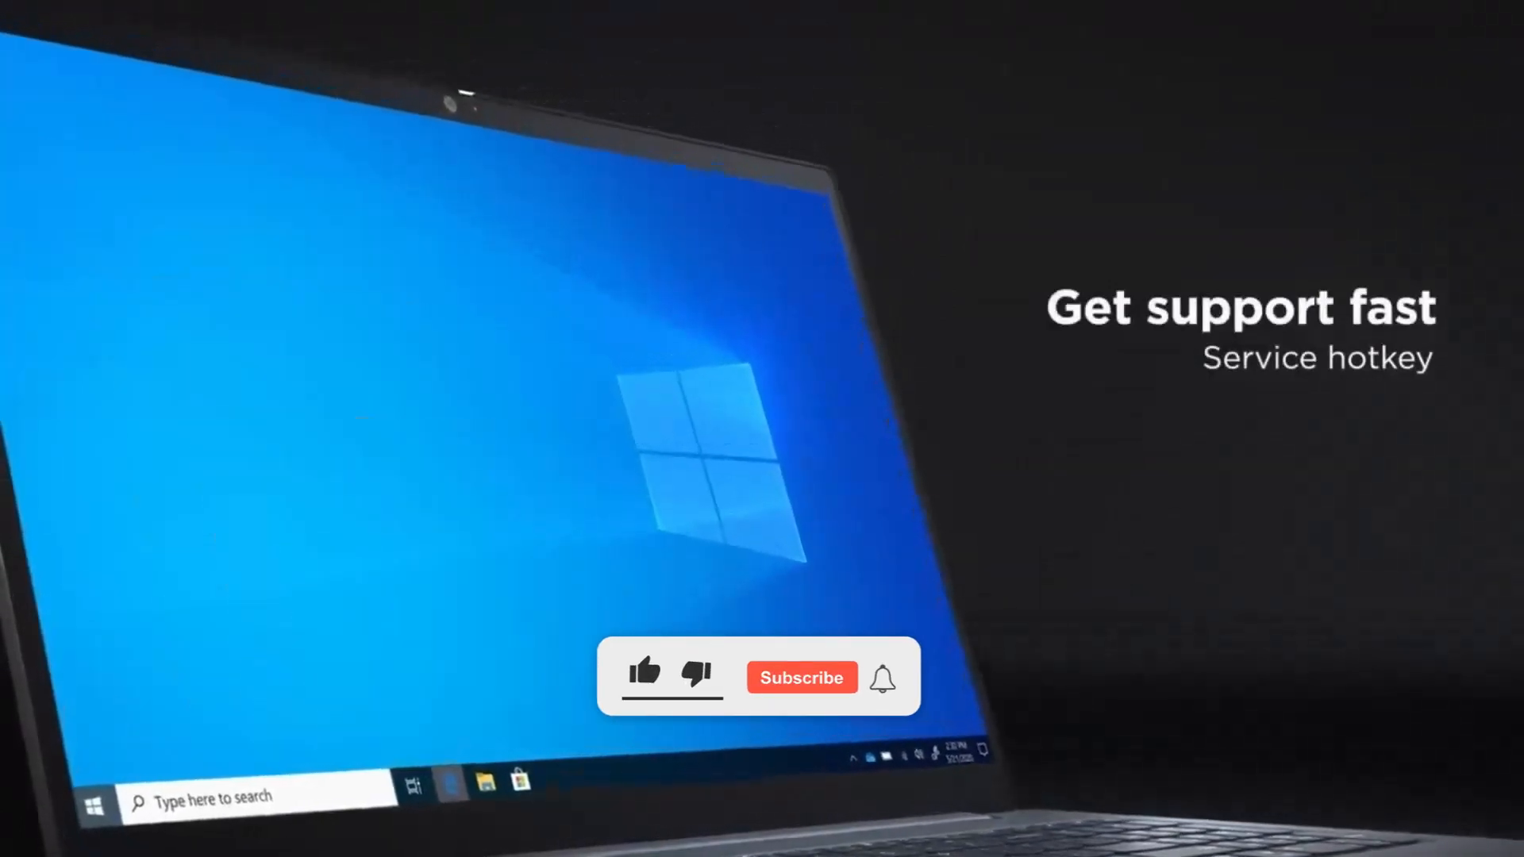
click(800, 678)
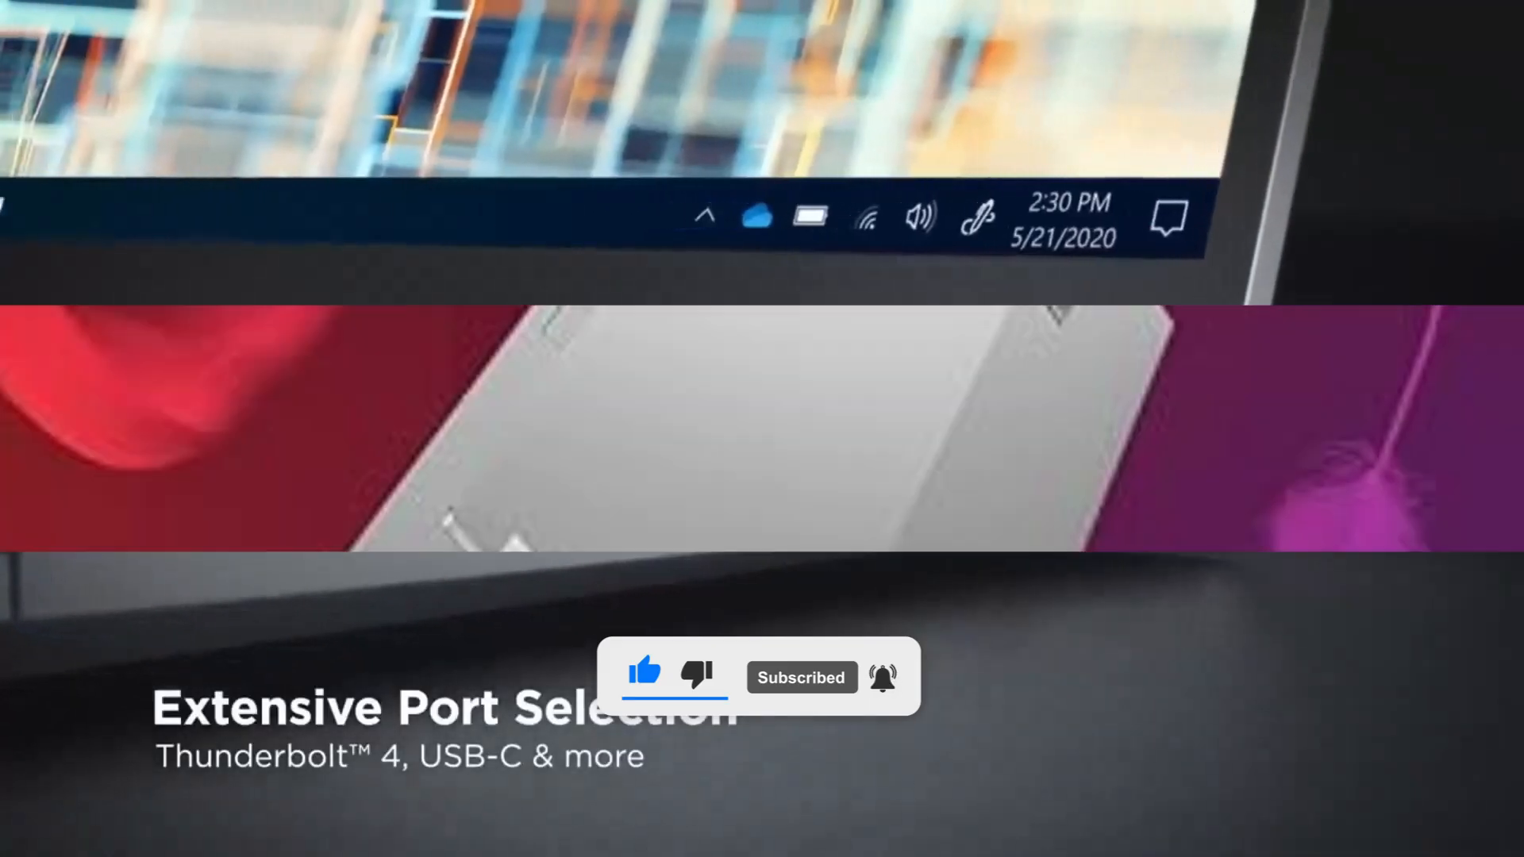